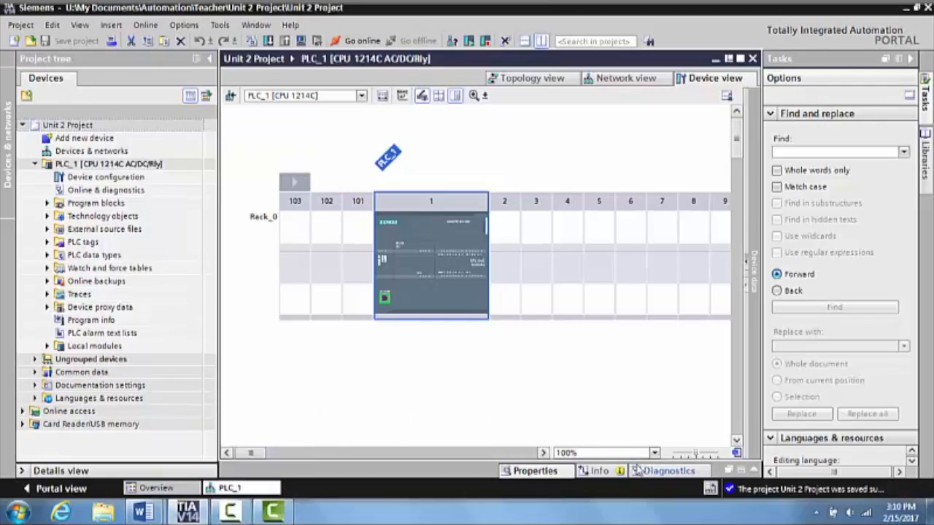
Zoom the PLC_1 device view to 200% so the CPU 1214C module reads clearly.
left_click(653, 452)
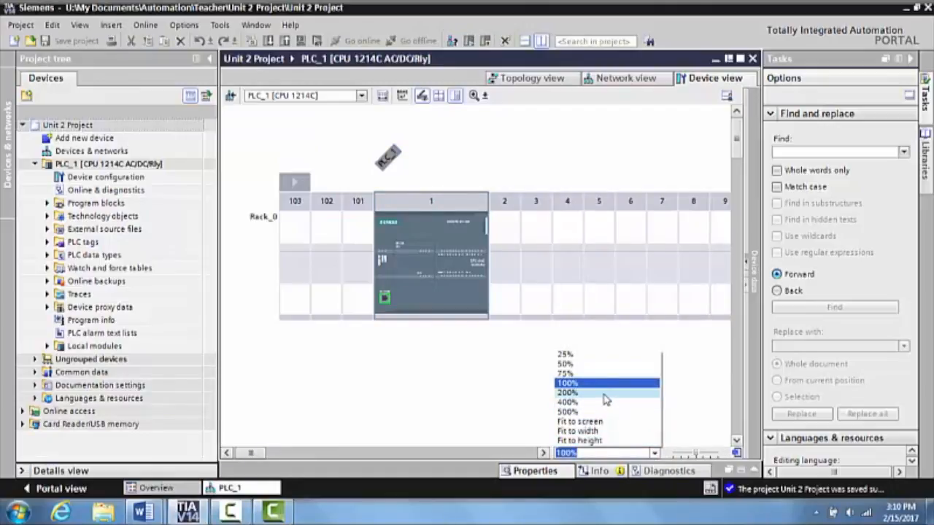
left_click(566, 392)
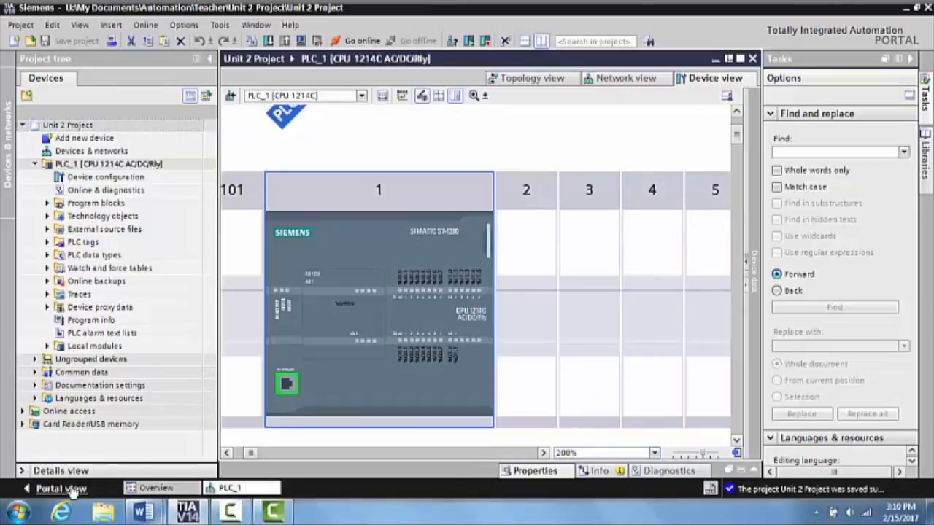
From Portal view, add a new HMI device and pick the KTP700 Basic PN article number.
left_click(61, 488)
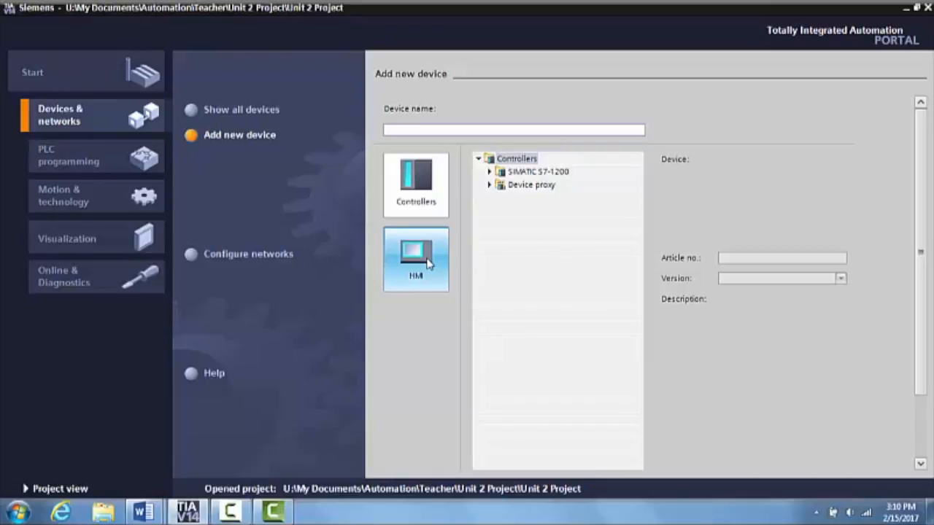
left_click(416, 259)
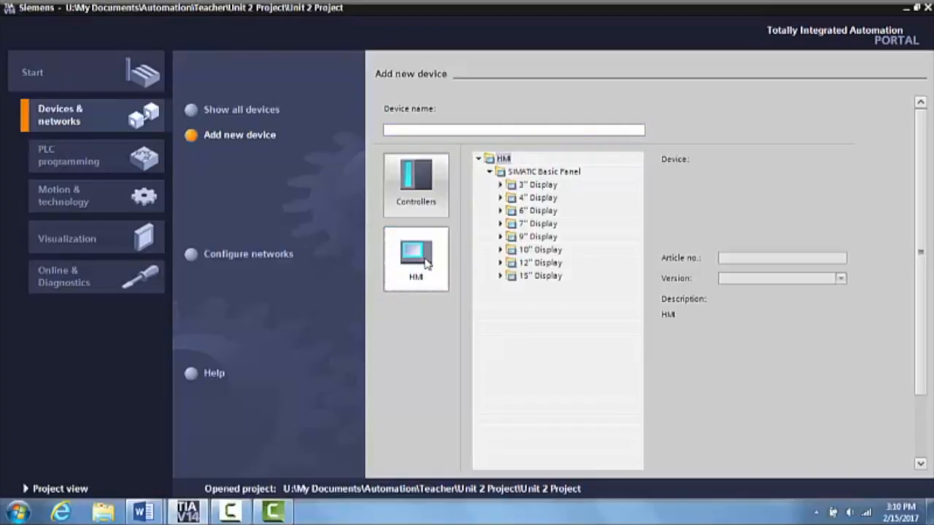
mouse_move(420, 263)
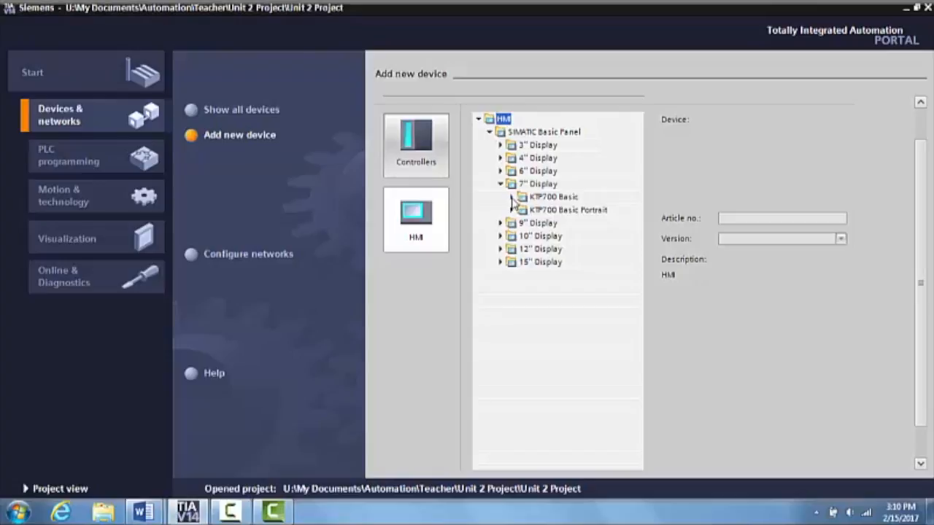
left_click(511, 197)
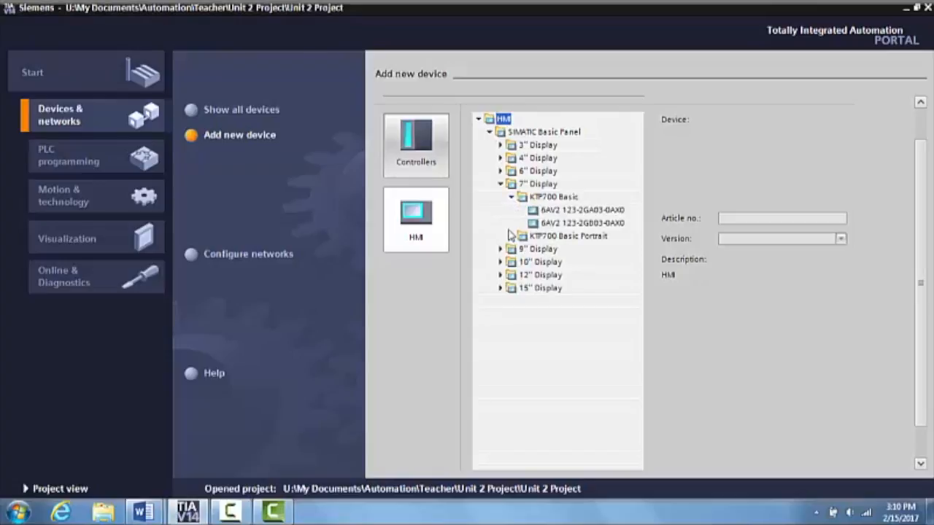
mouse_move(569, 231)
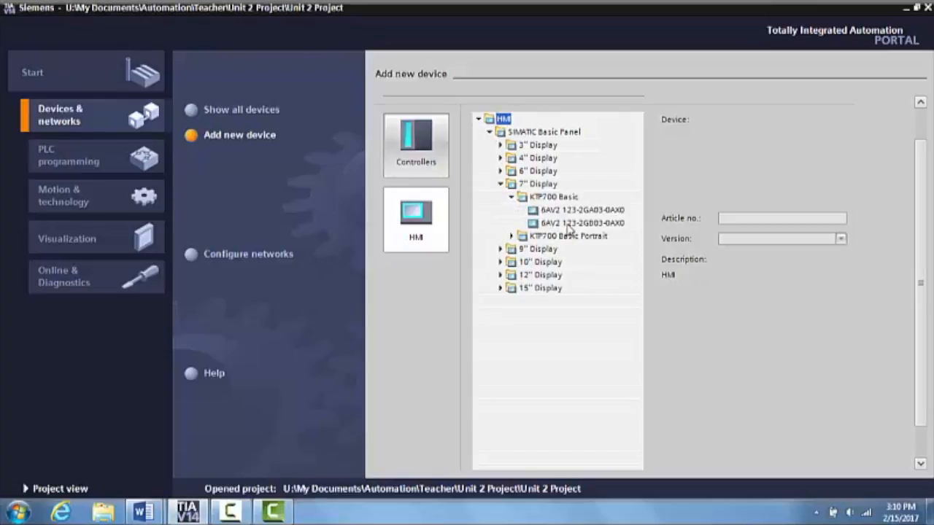
left_click(581, 222)
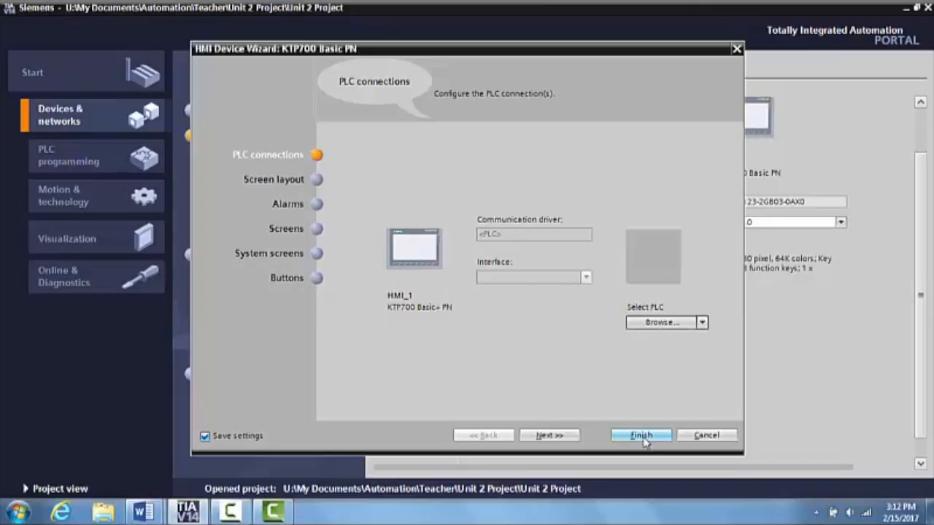
Finish the HMI Device Wizard so HMI_1 KTP700 Basic PN joins the project tree.
left_click(640, 435)
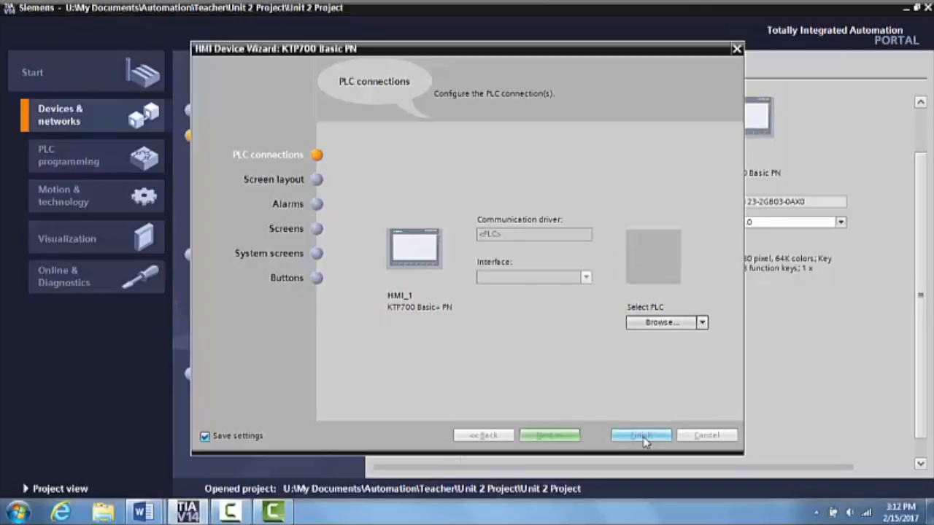
mouse_move(626, 446)
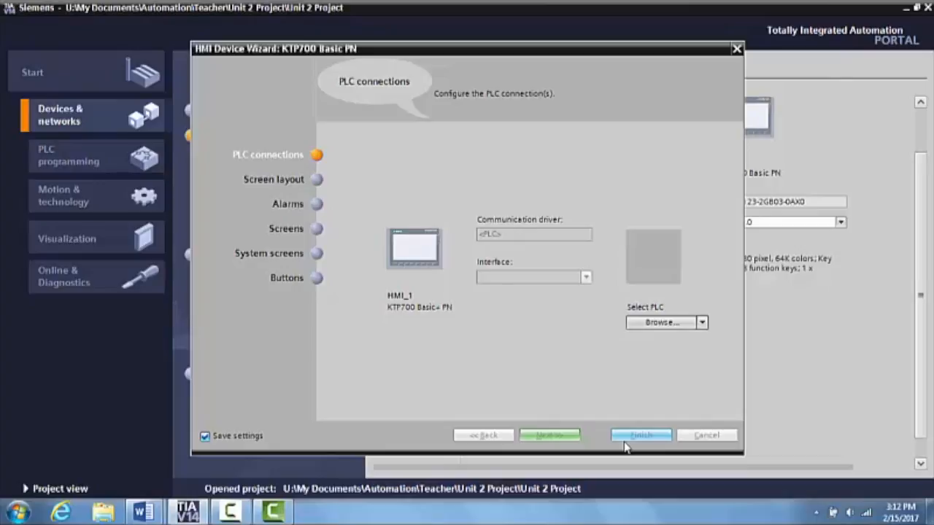
left_click(639, 435)
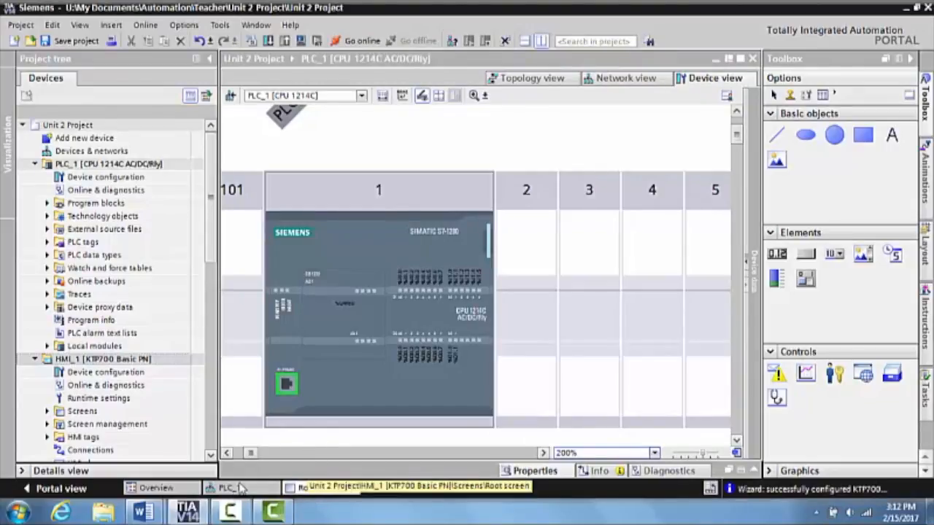
Toggle between the PLC_1 device view and HMI_1's Root screen, ending on the Root screen.
left_click(321, 488)
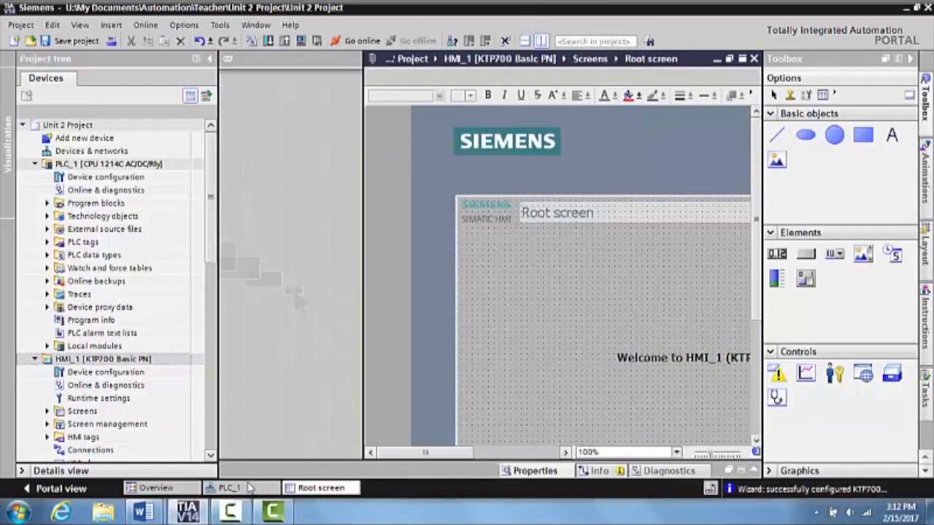
left_click(229, 487)
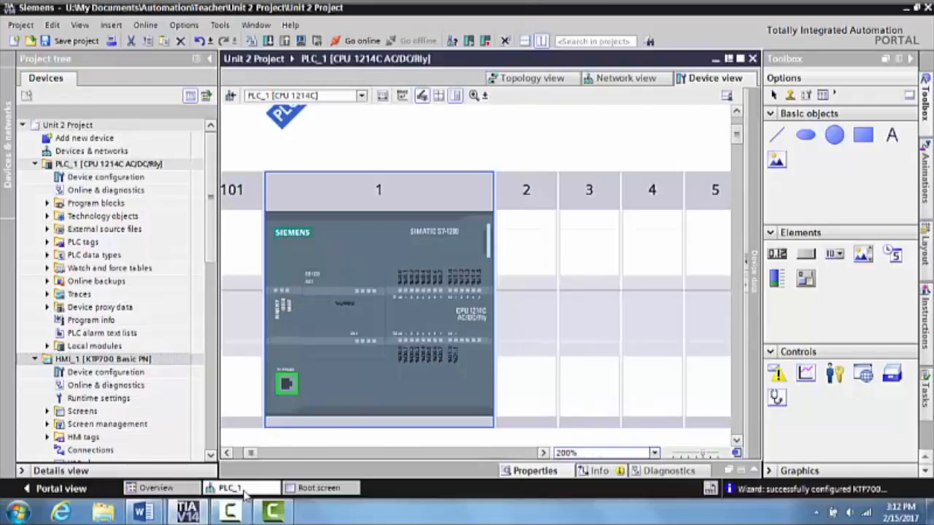
mouse_move(313, 500)
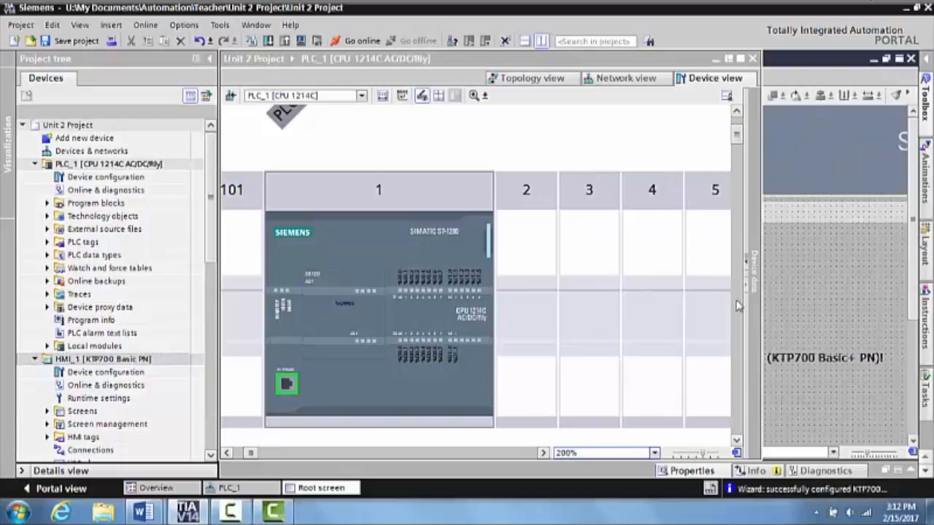
mouse_move(908, 67)
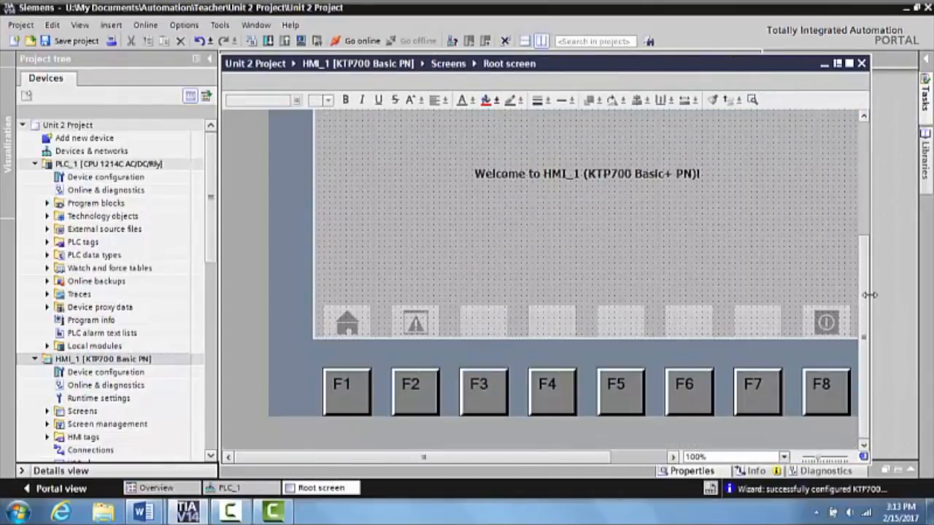
left_click(893, 64)
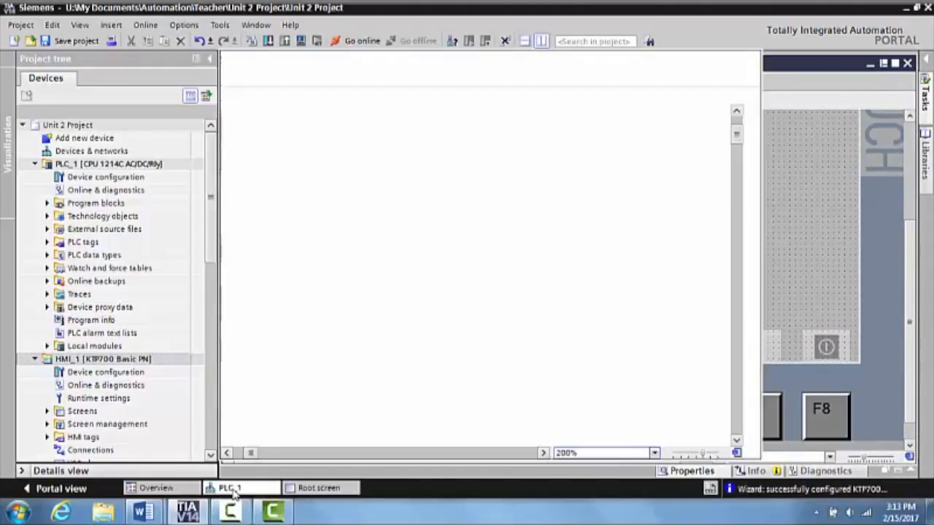
left_click(229, 487)
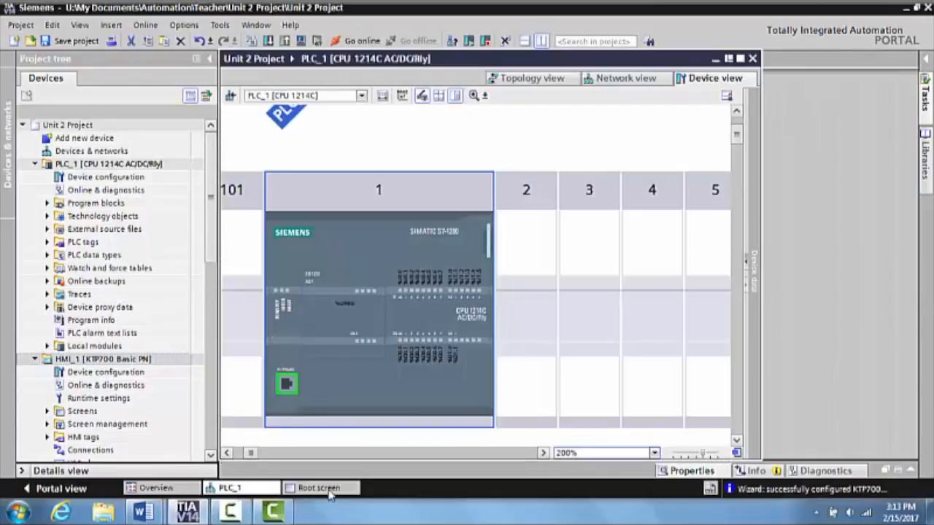
left_click(318, 487)
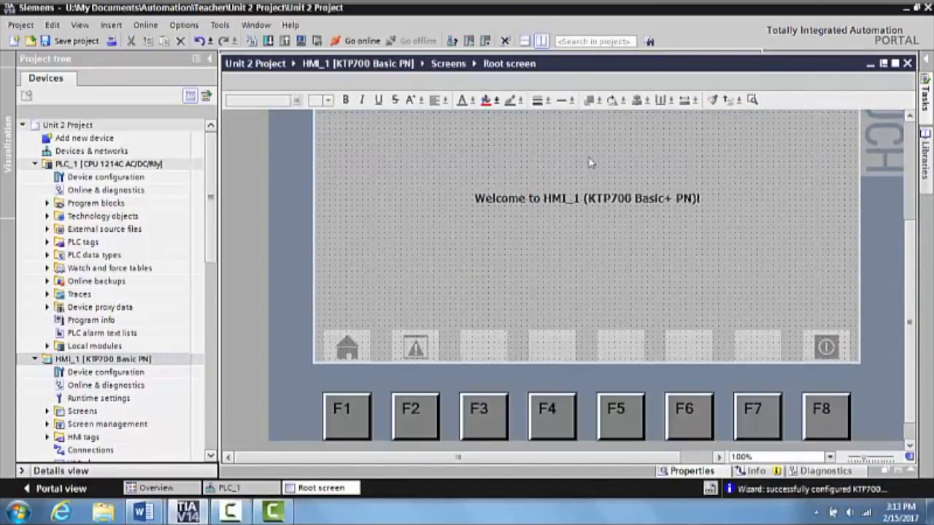
left_click(269, 41)
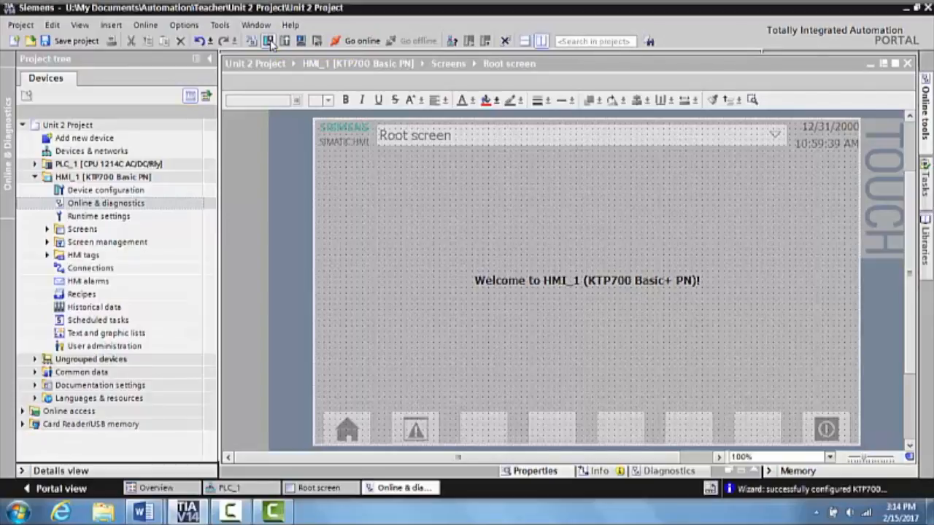
Start the Extended download search for HMI_1 until hmi_1 at 192.168.0.2 is found.
left_click(268, 41)
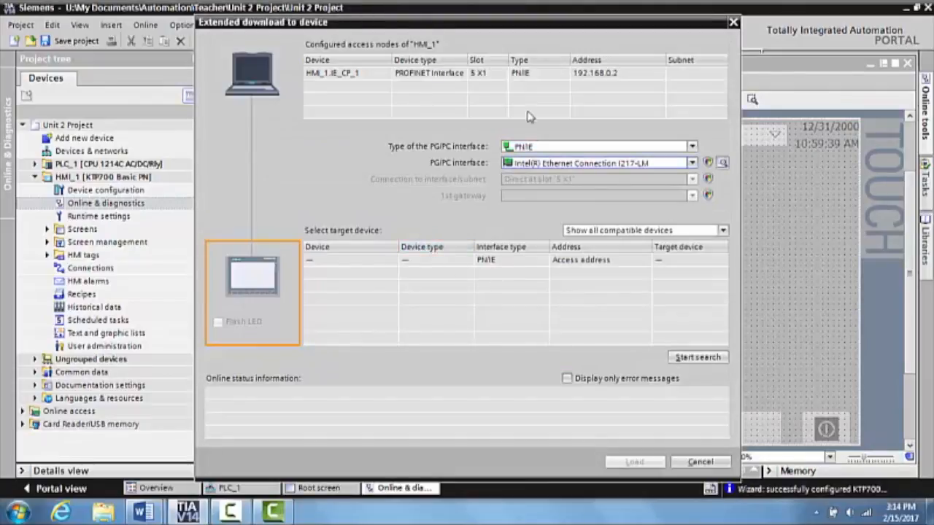
mouse_move(440, 232)
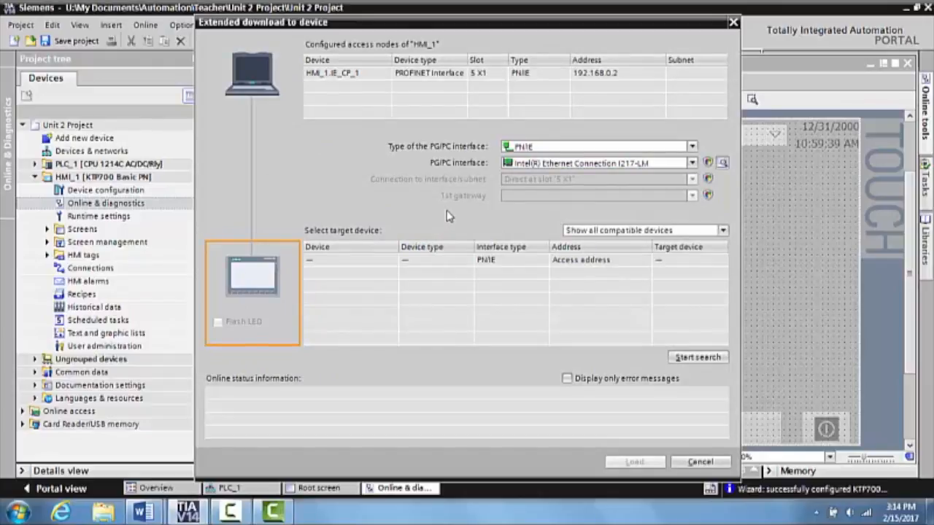
left_click(698, 356)
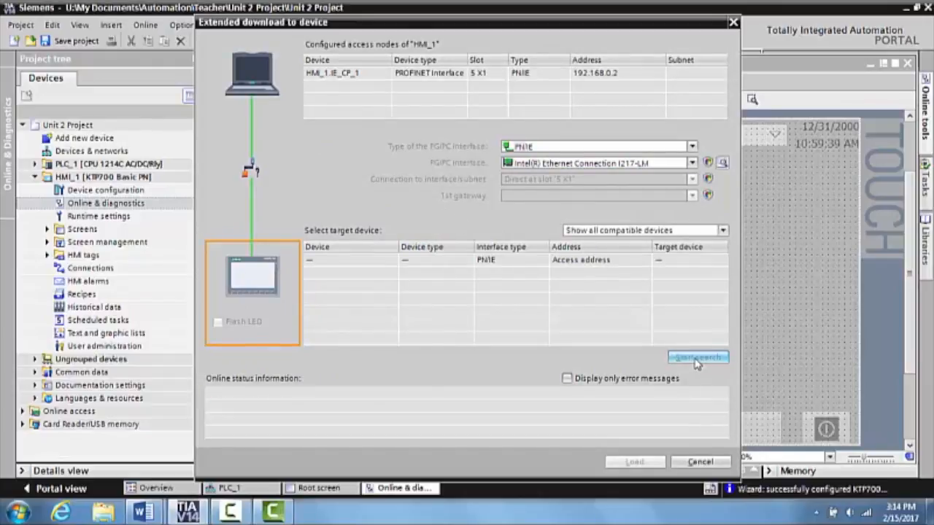
left_click(697, 356)
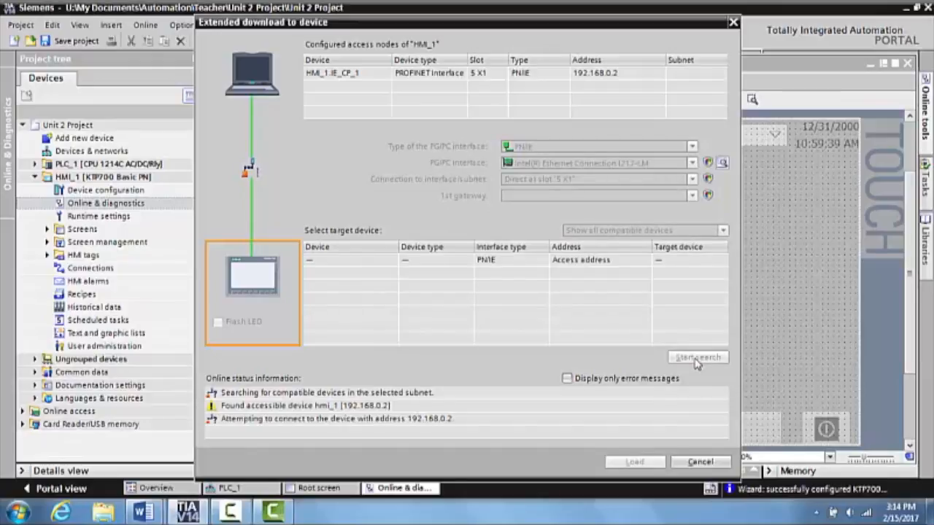
left_click(697, 356)
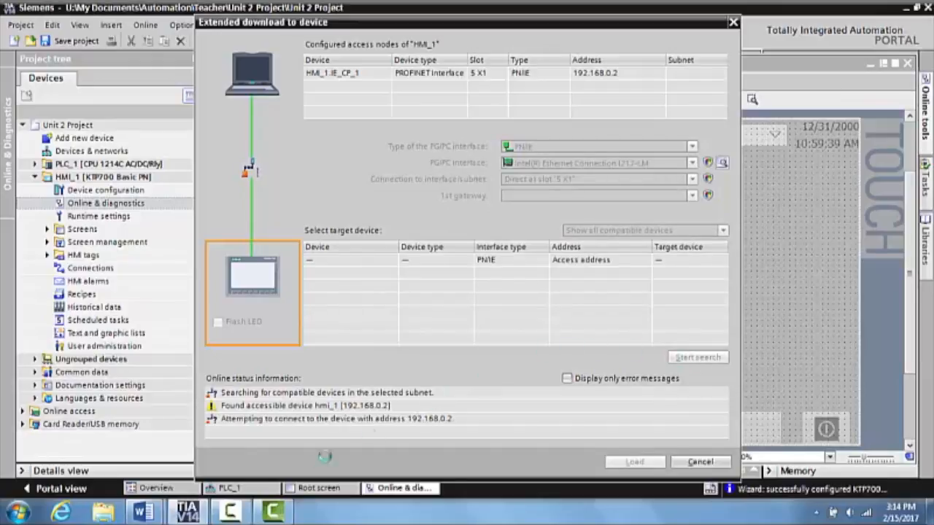
mouse_move(436, 426)
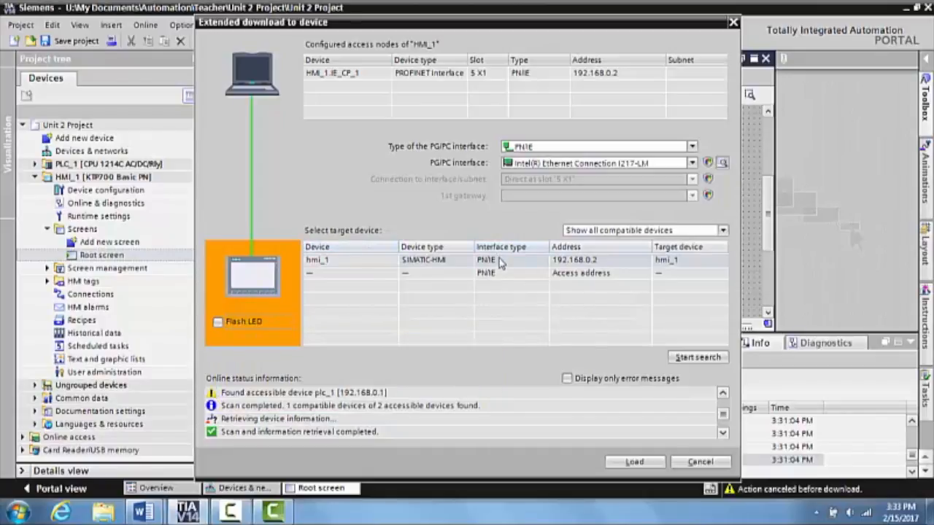
Select hmi_1 at 192.168.0.2 as the download target and enable Flash LED.
left_click(350, 260)
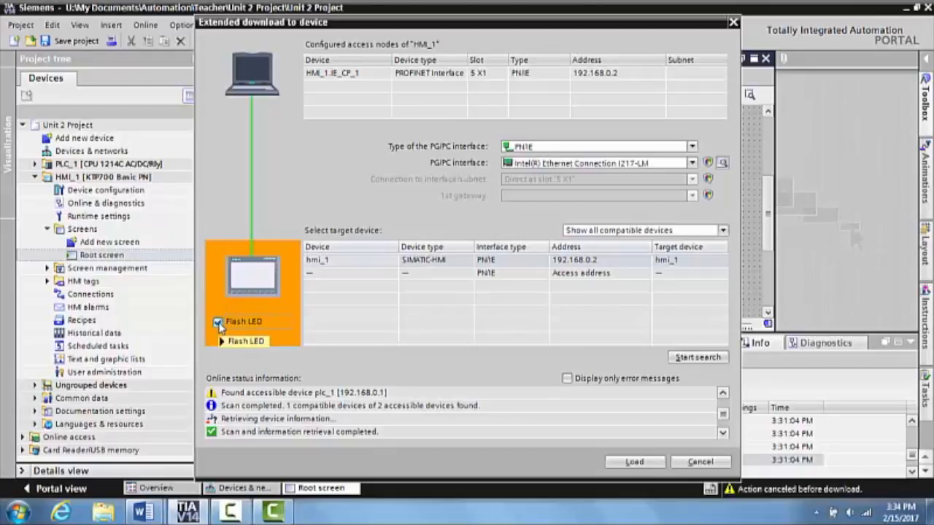
left_click(217, 322)
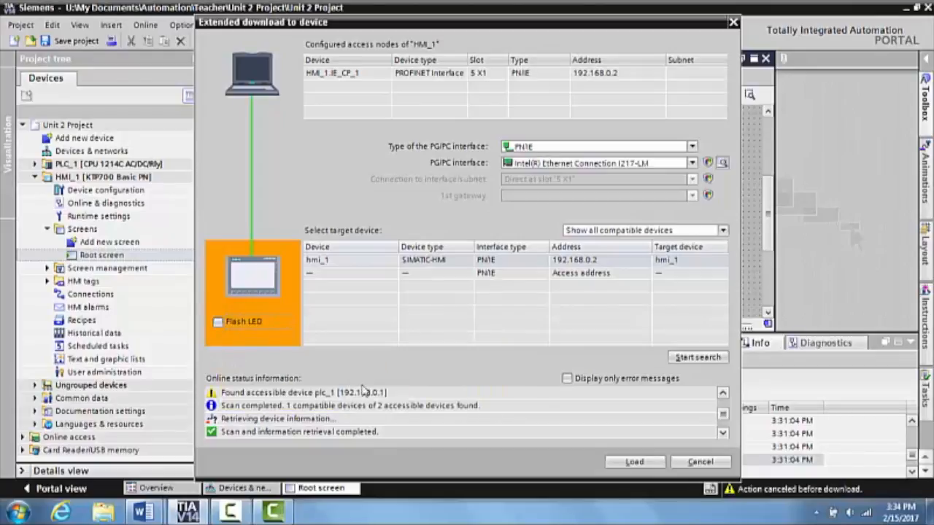